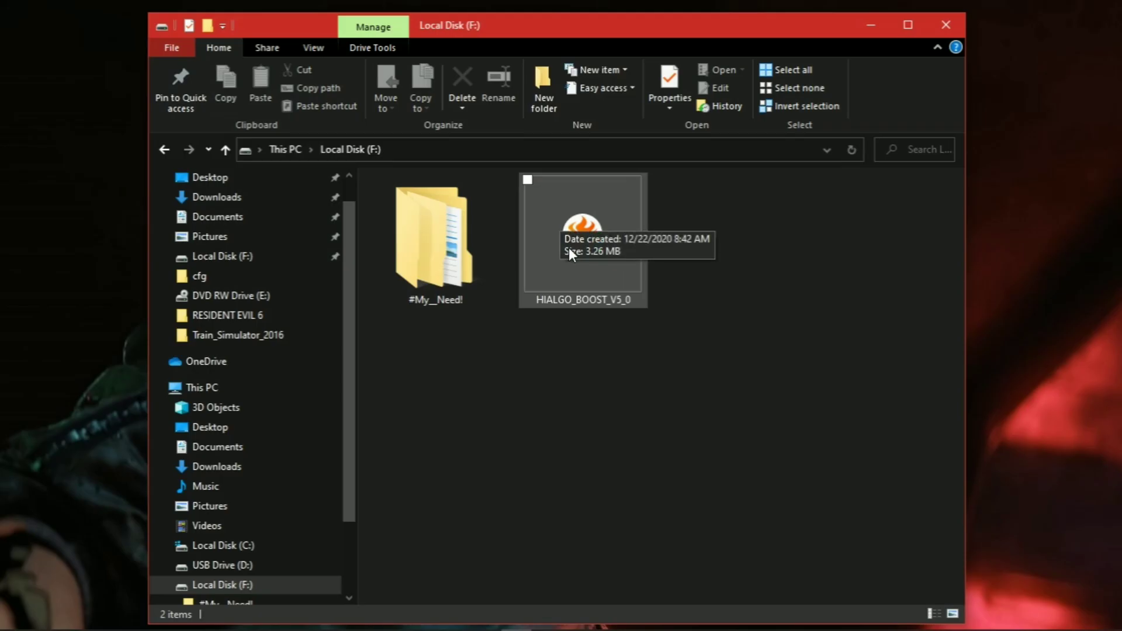
Run HIALGO_BOOST_V5_0, accept the license and install to the default folder
left_click(557, 229)
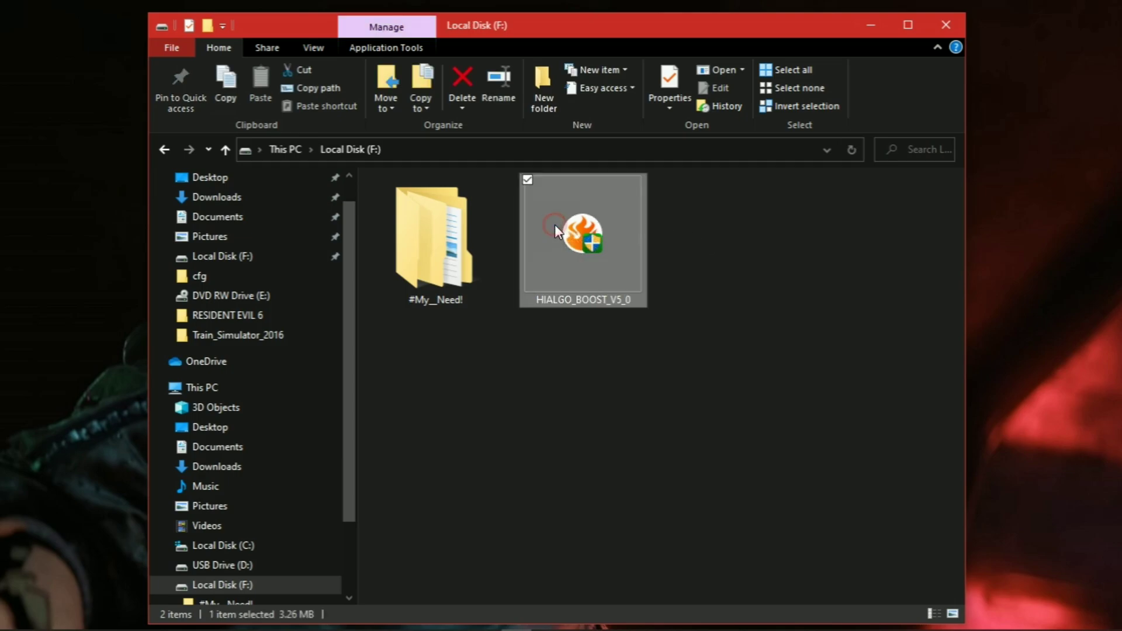
double_click(582, 235)
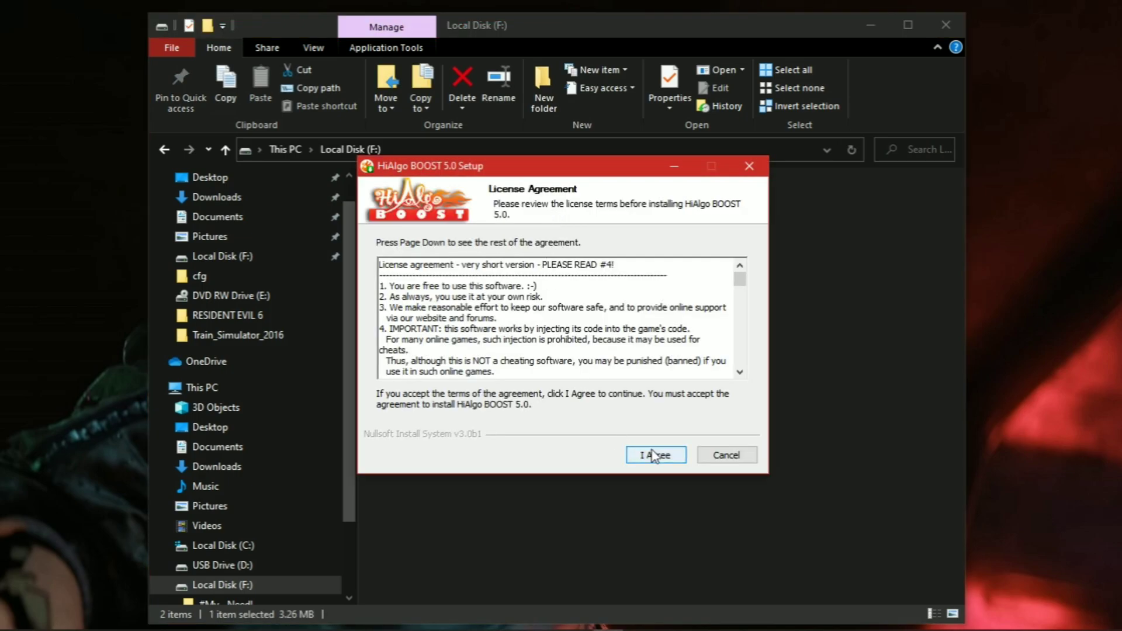
left_click(656, 454)
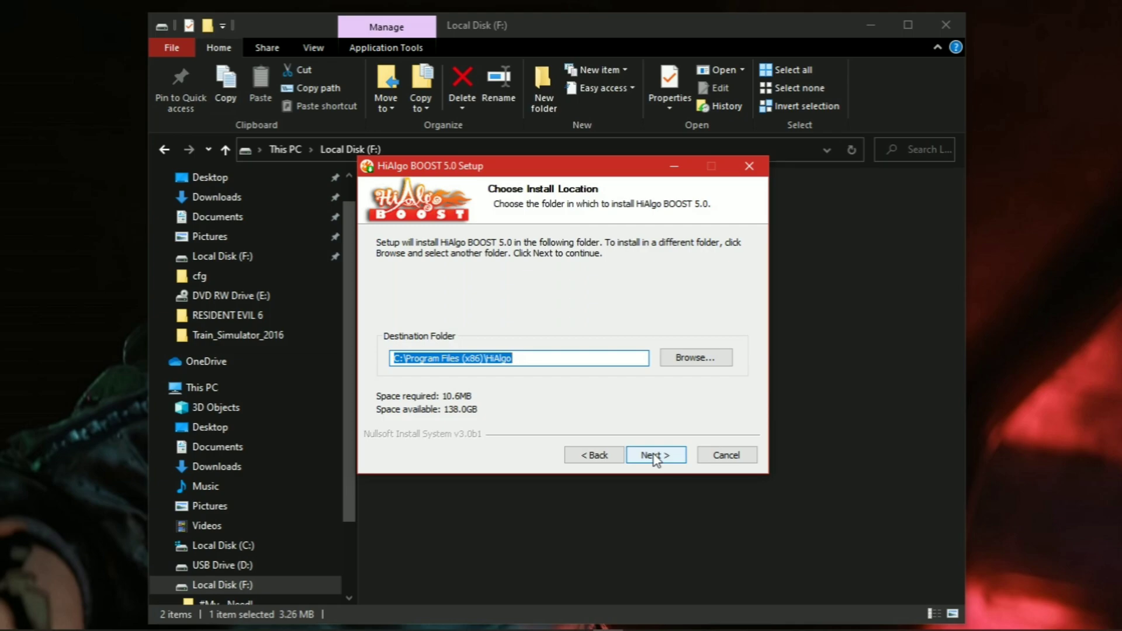
left_click(656, 454)
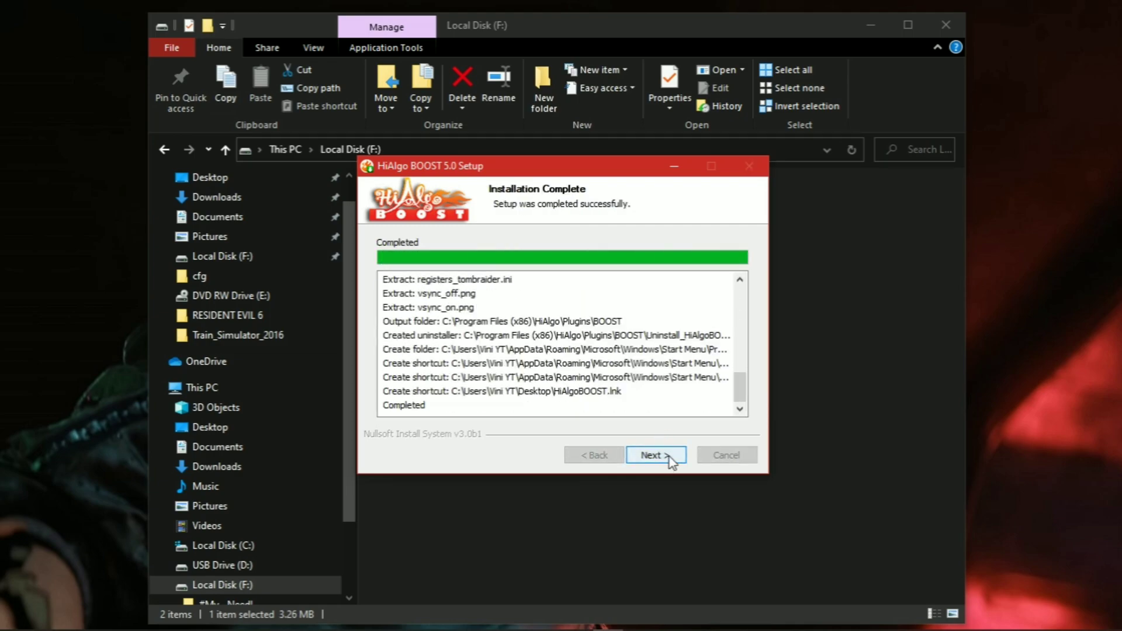
left_click(655, 454)
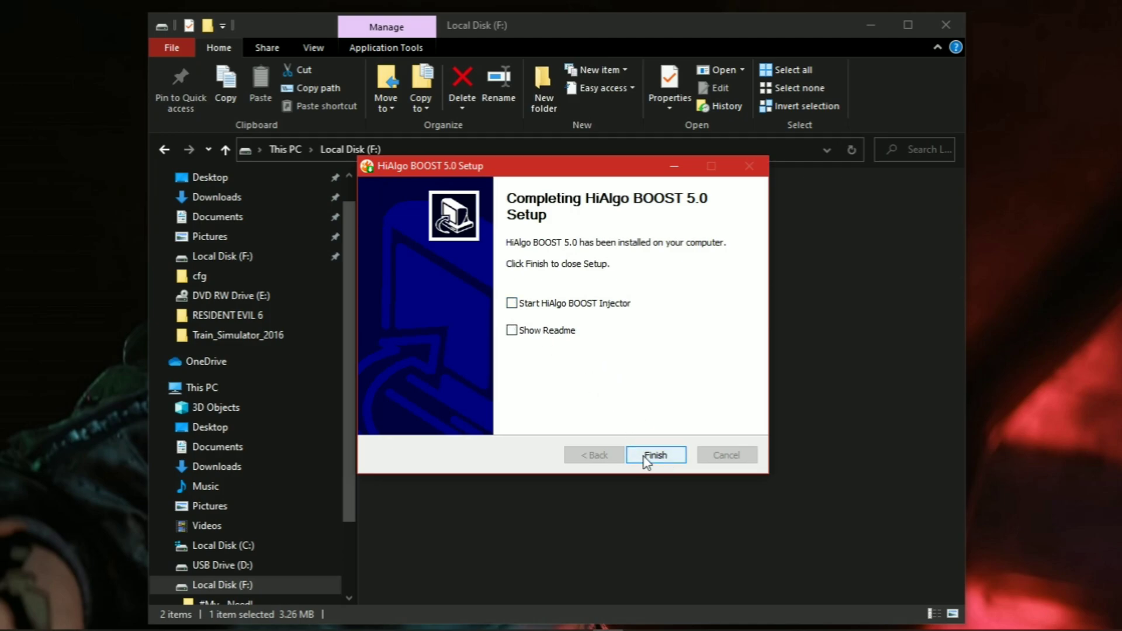
left_click(655, 455)
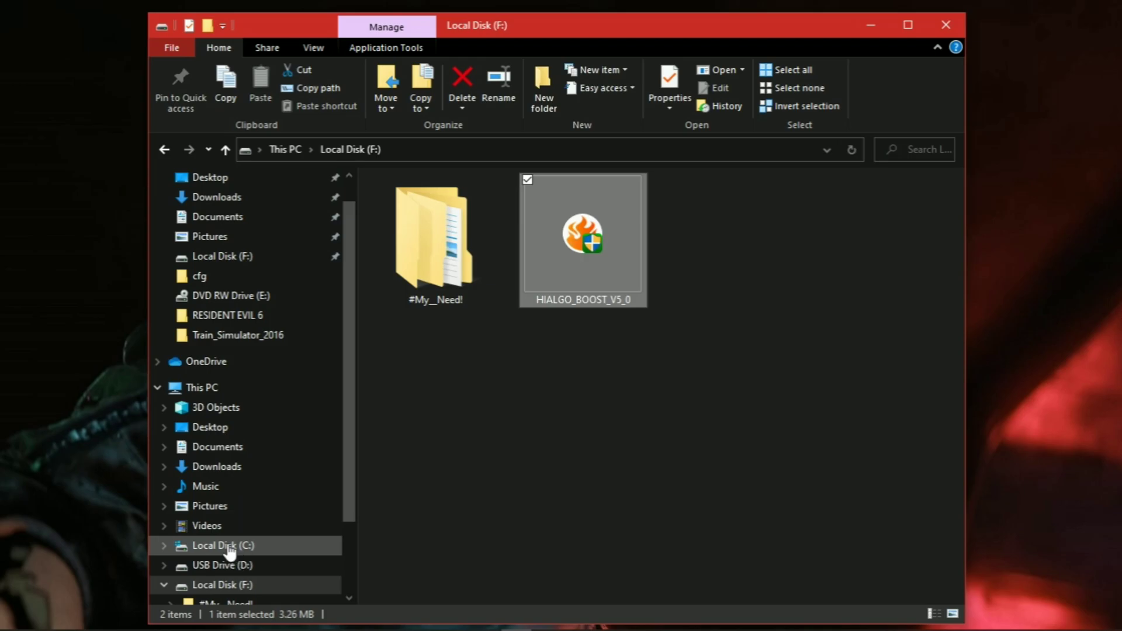
Open exceptions from C:\Program Files (x86)\HiAlgo\Plugins\BOOST in Notepad++
left_click(222, 545)
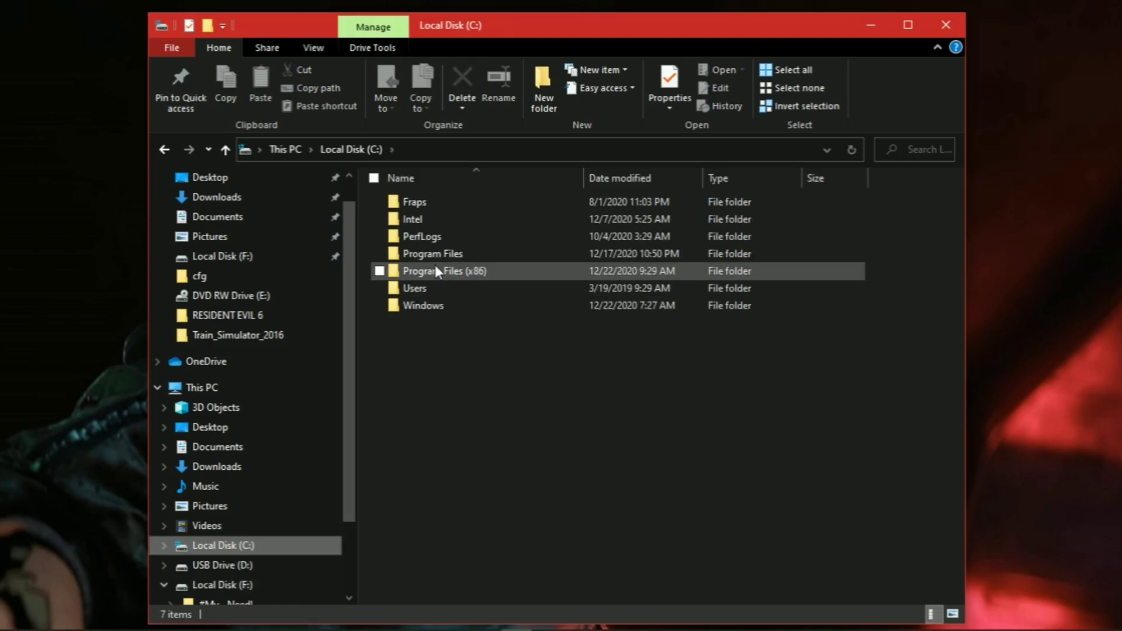
double_click(438, 270)
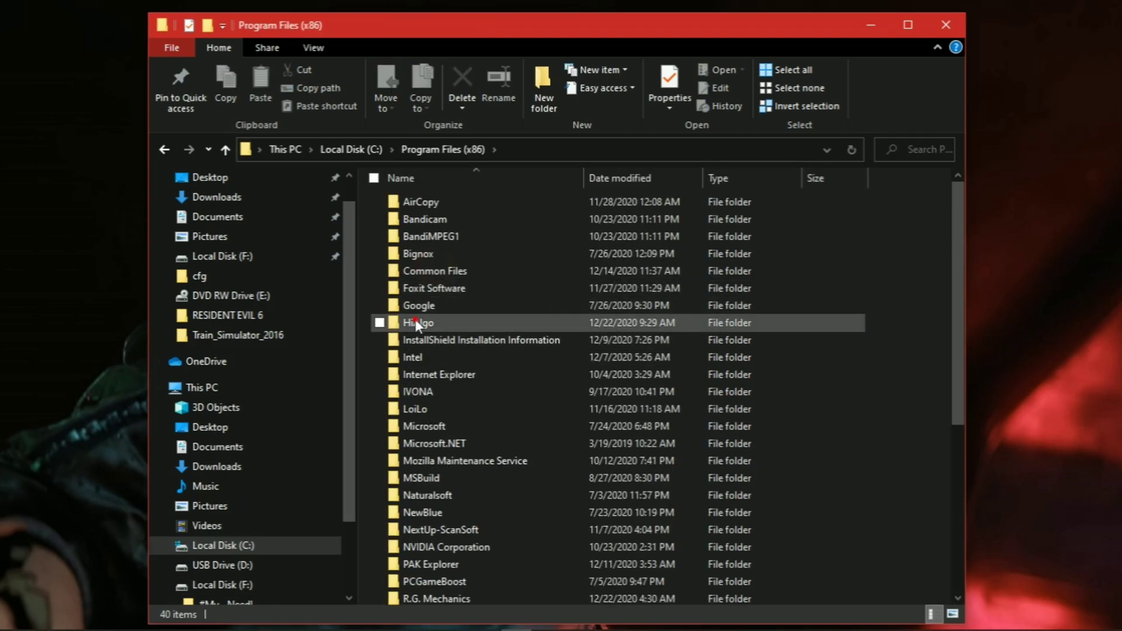
double_click(418, 322)
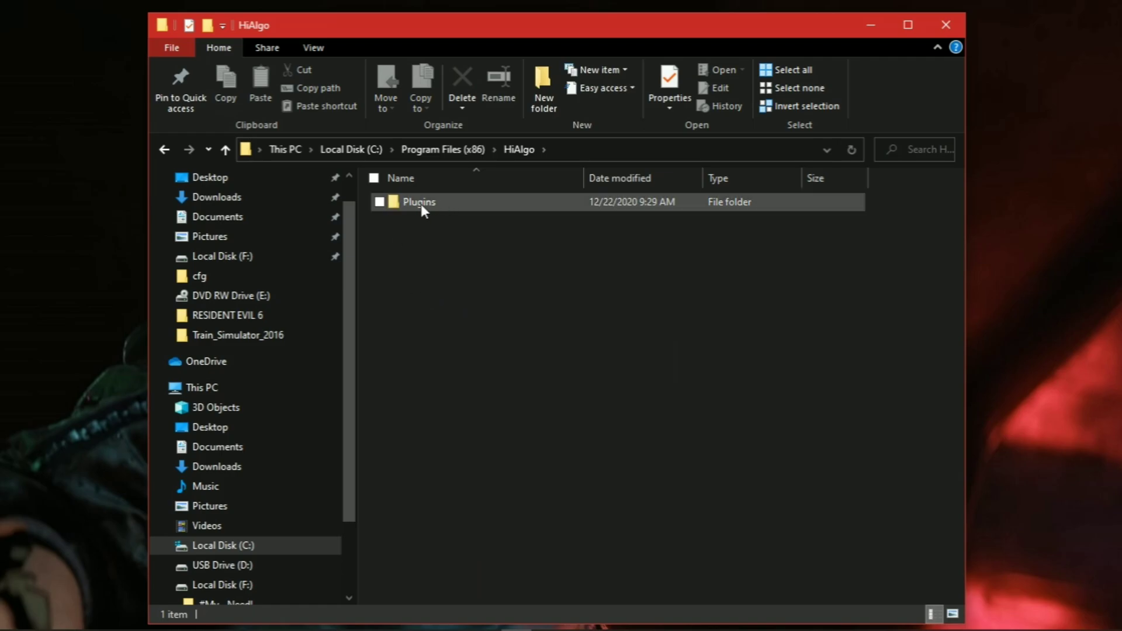
double_click(420, 202)
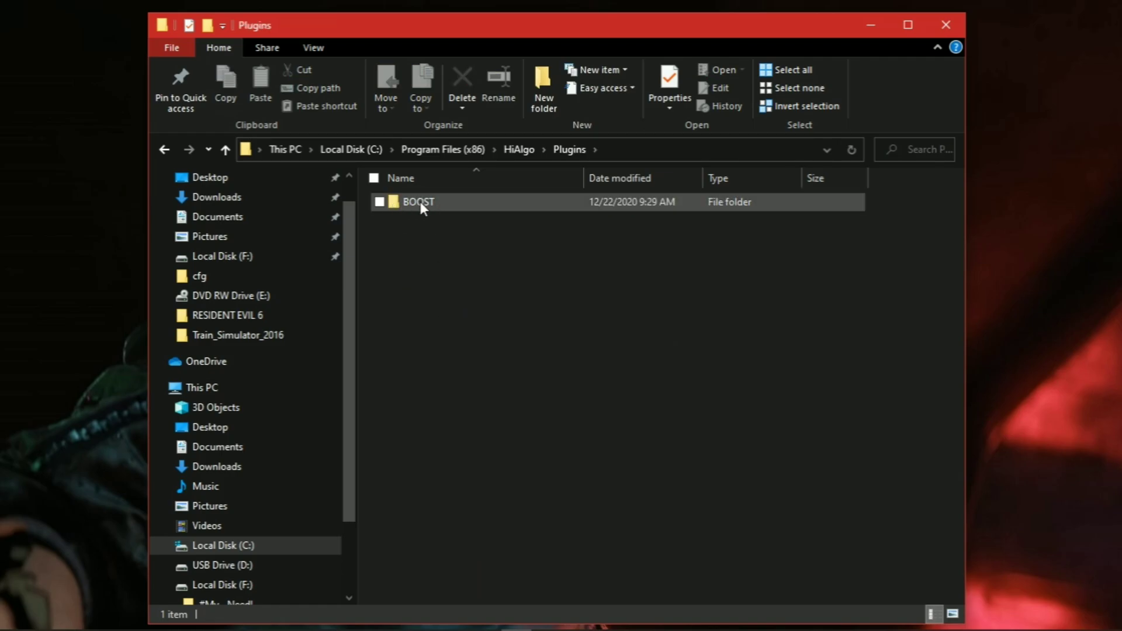
double_click(417, 201)
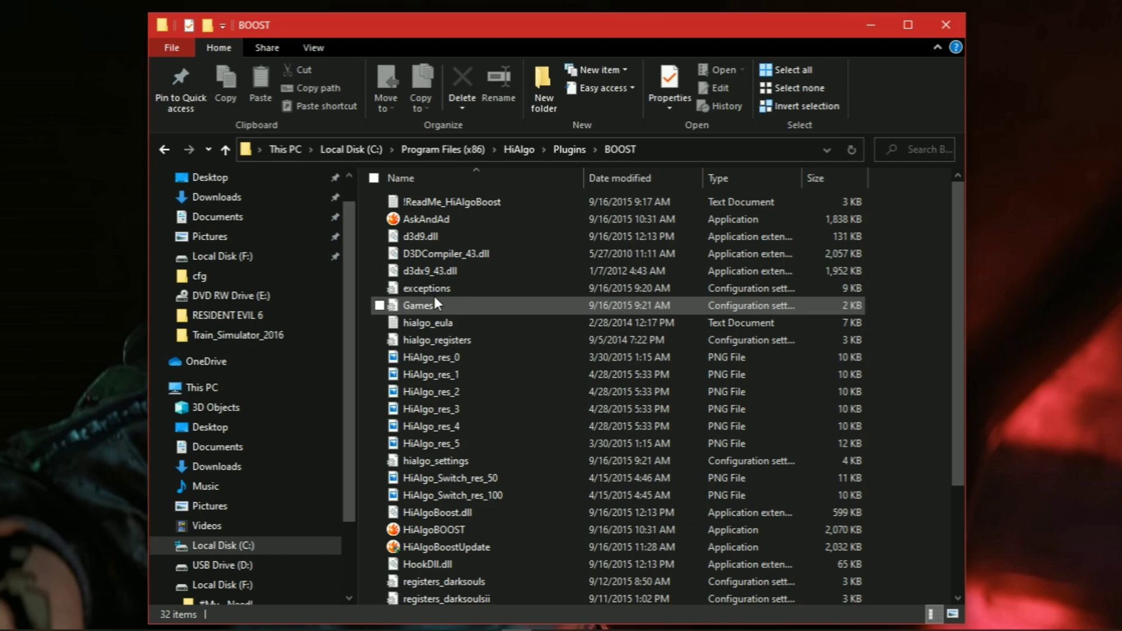
mouse_move(417, 291)
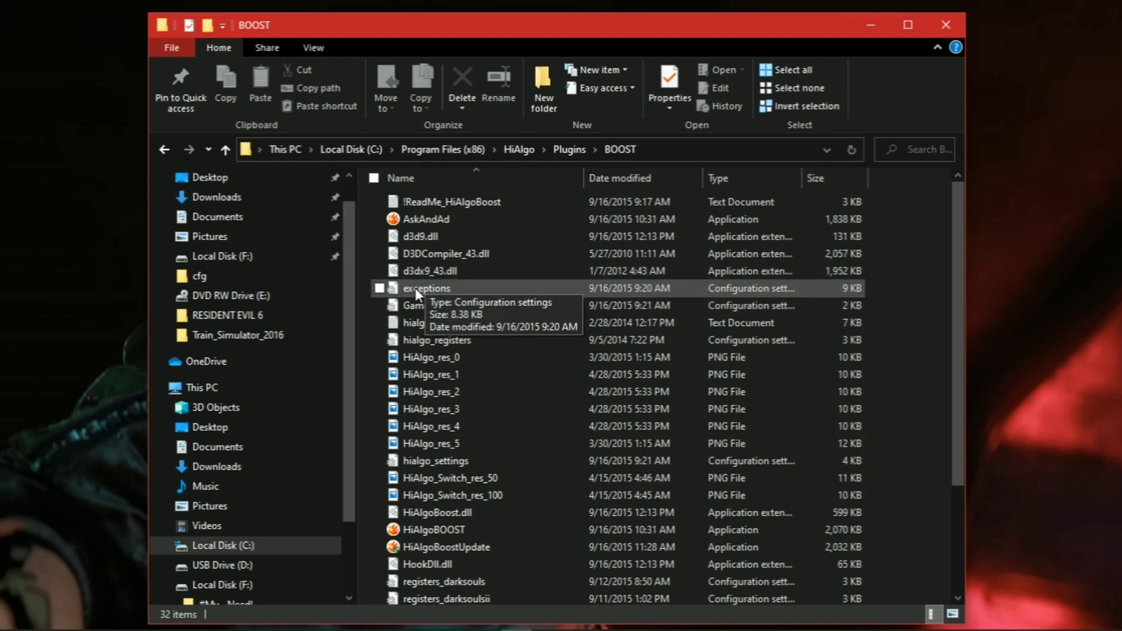
right_click(426, 288)
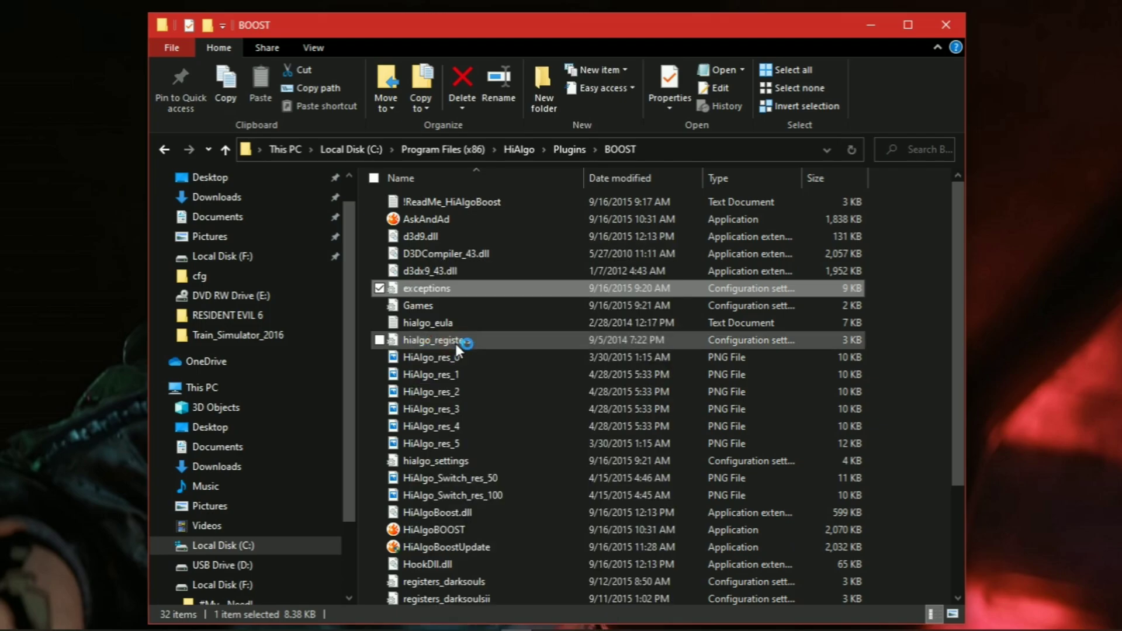
double_click(427, 288)
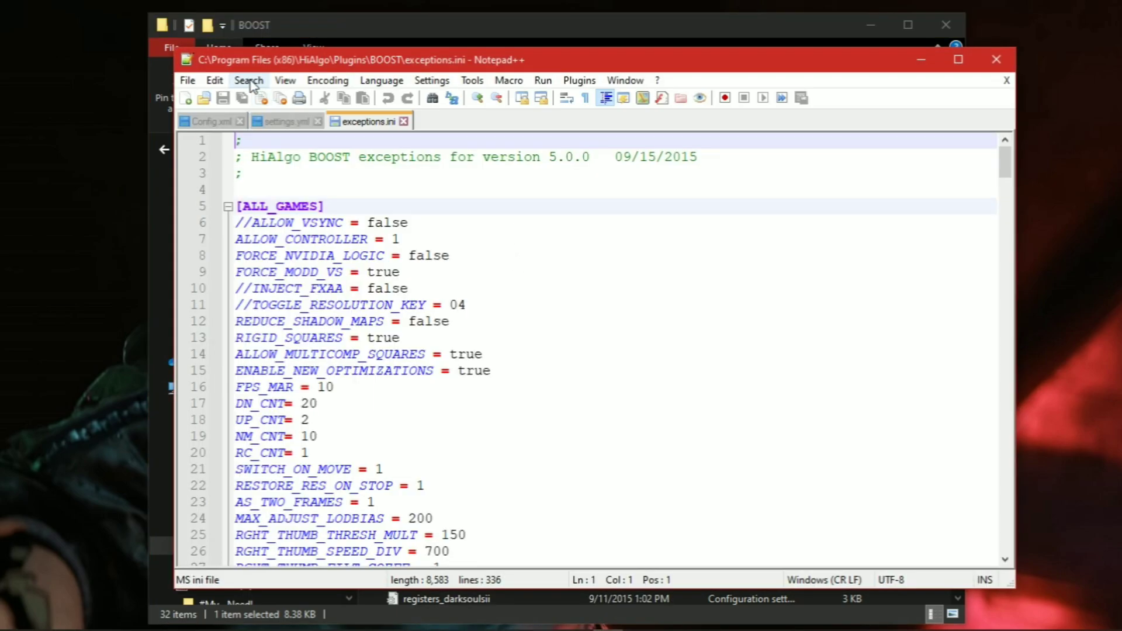
Search exceptions.ini for 'CSGO' to reach the [CSGO] section near line 217
left_click(249, 80)
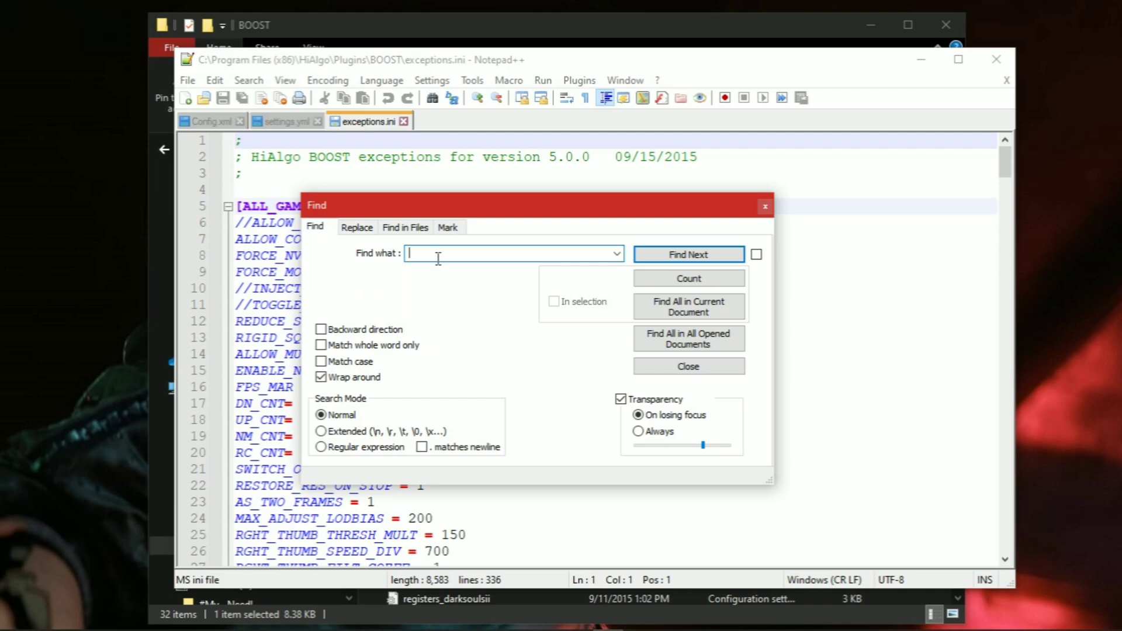
type("CSGO")
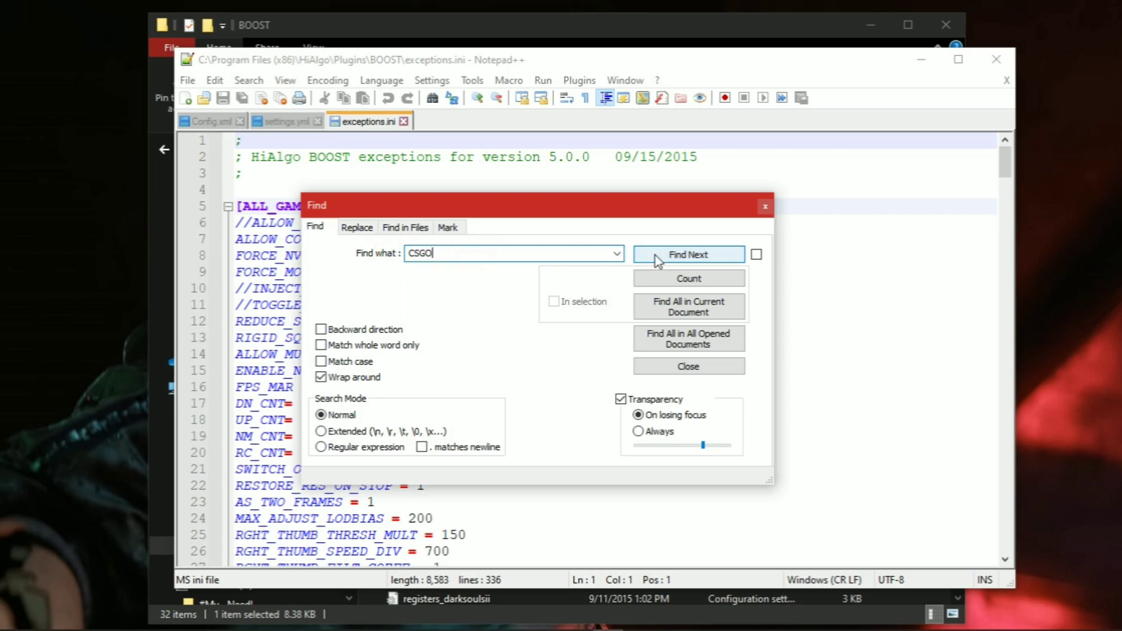
left_click(688, 255)
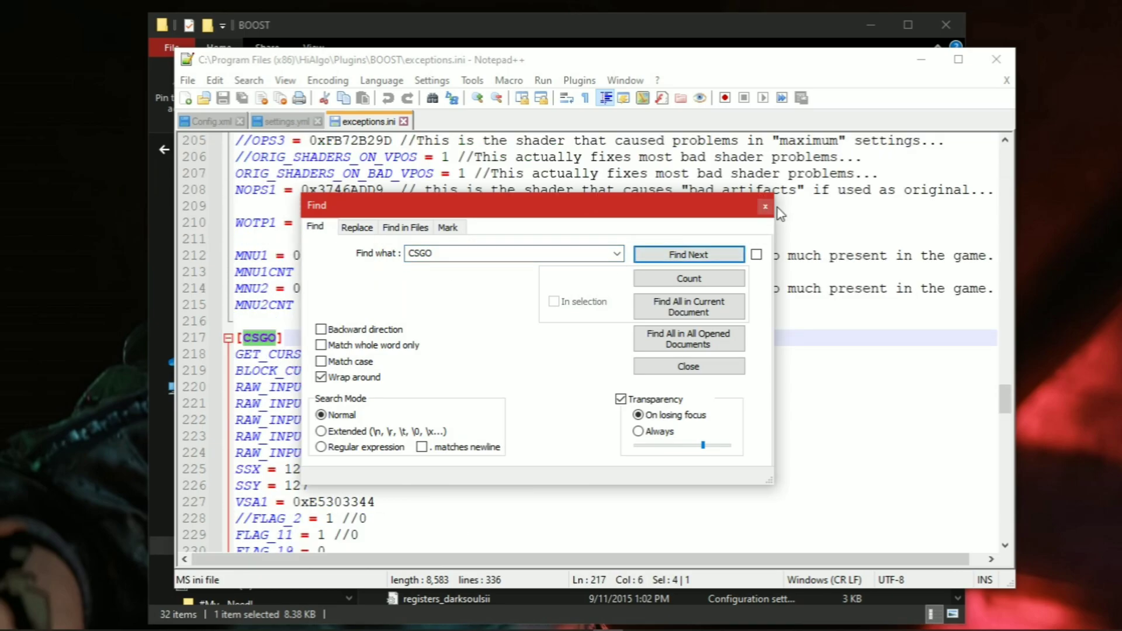
left_click(765, 206)
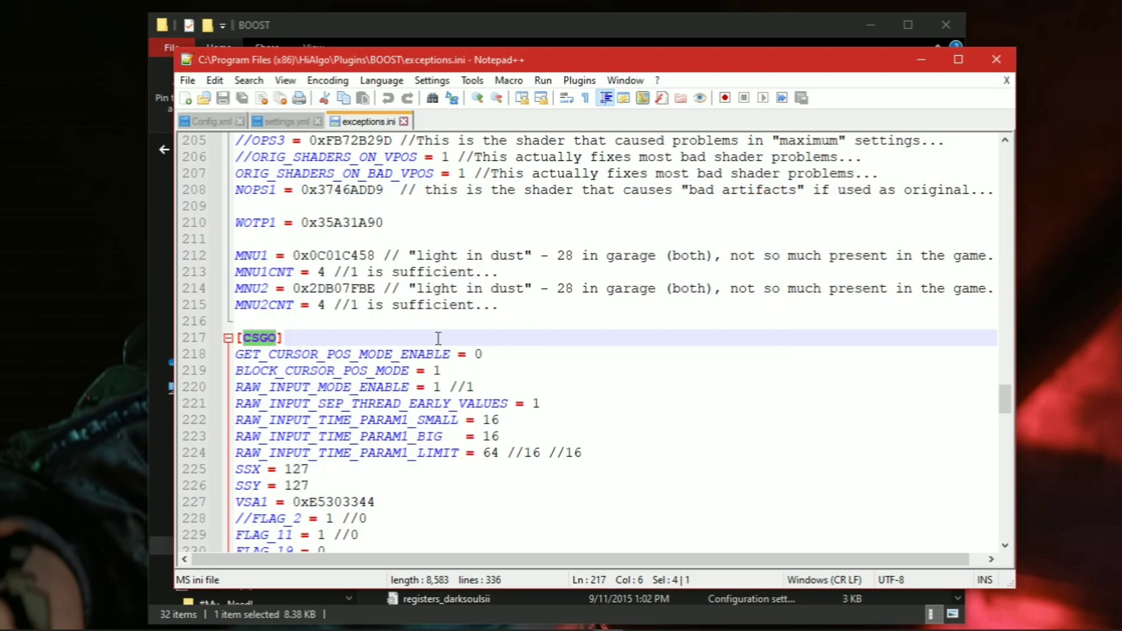
Set MAX_ADJUST_LODBIAS under [CSGO] to 1 and save exceptions.ini
scroll("down", 3)
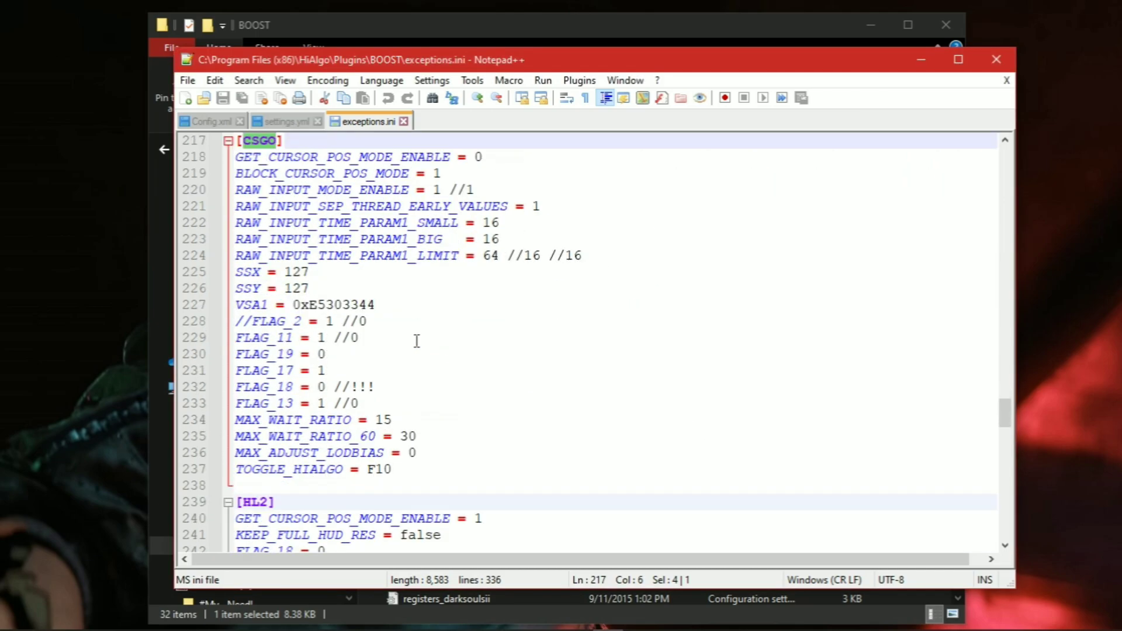
scroll("down", 3)
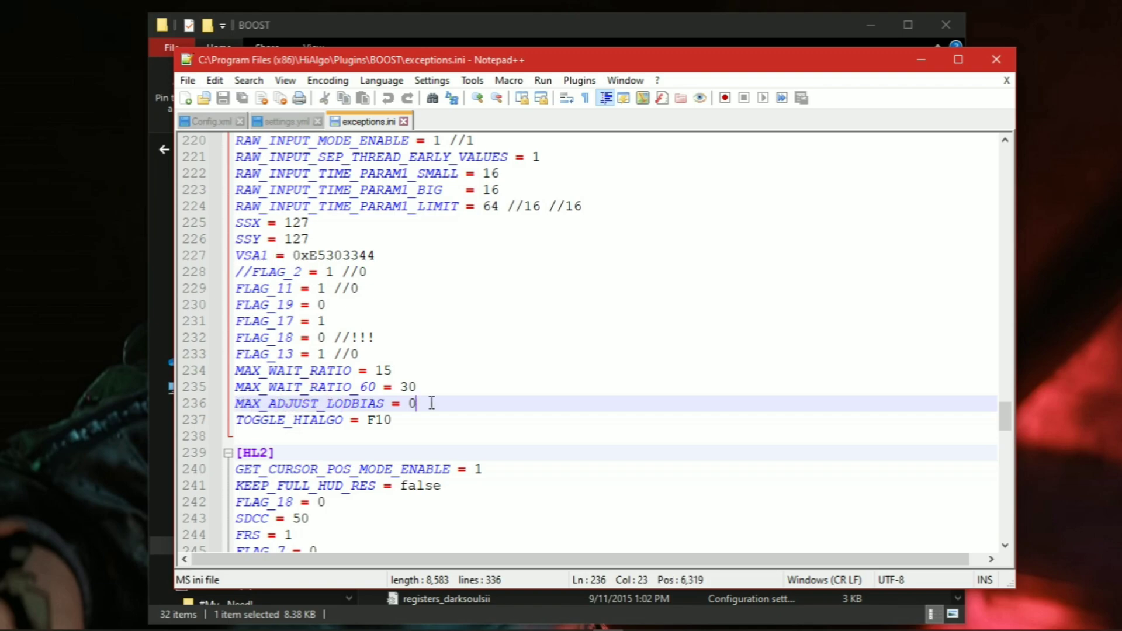
type("1")
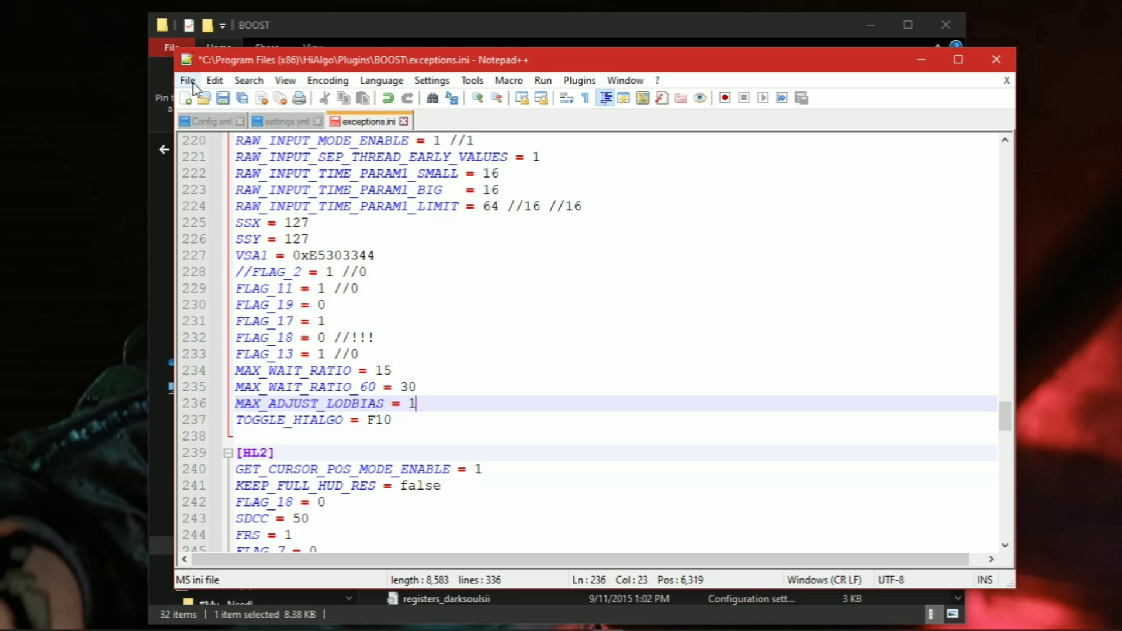
left_click(220, 98)
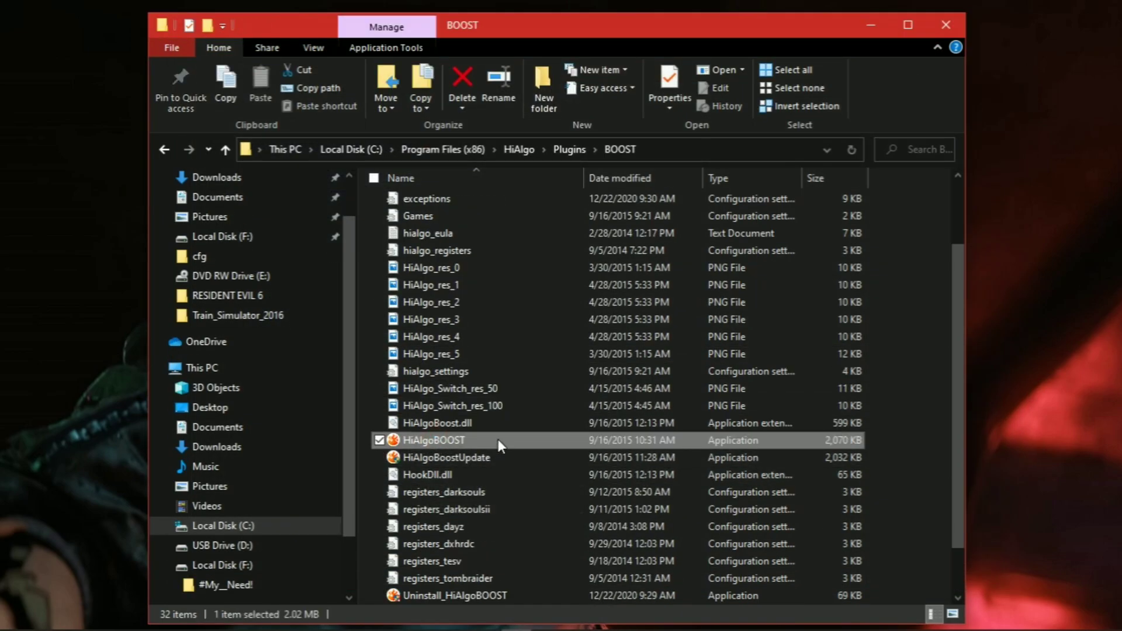
mouse_move(532, 443)
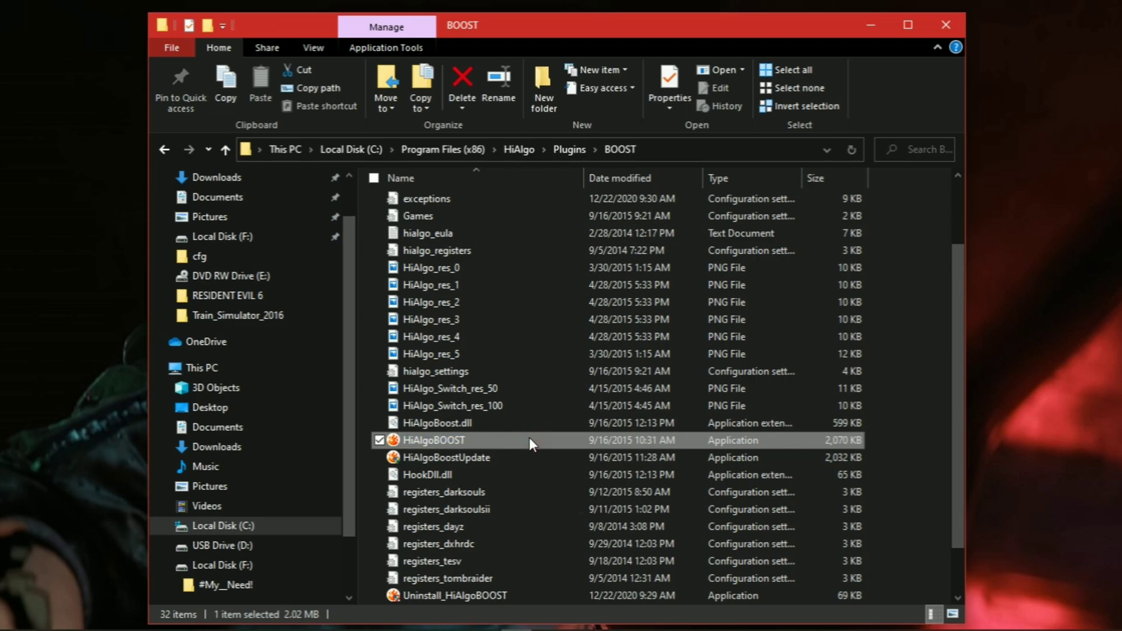
mouse_move(478, 444)
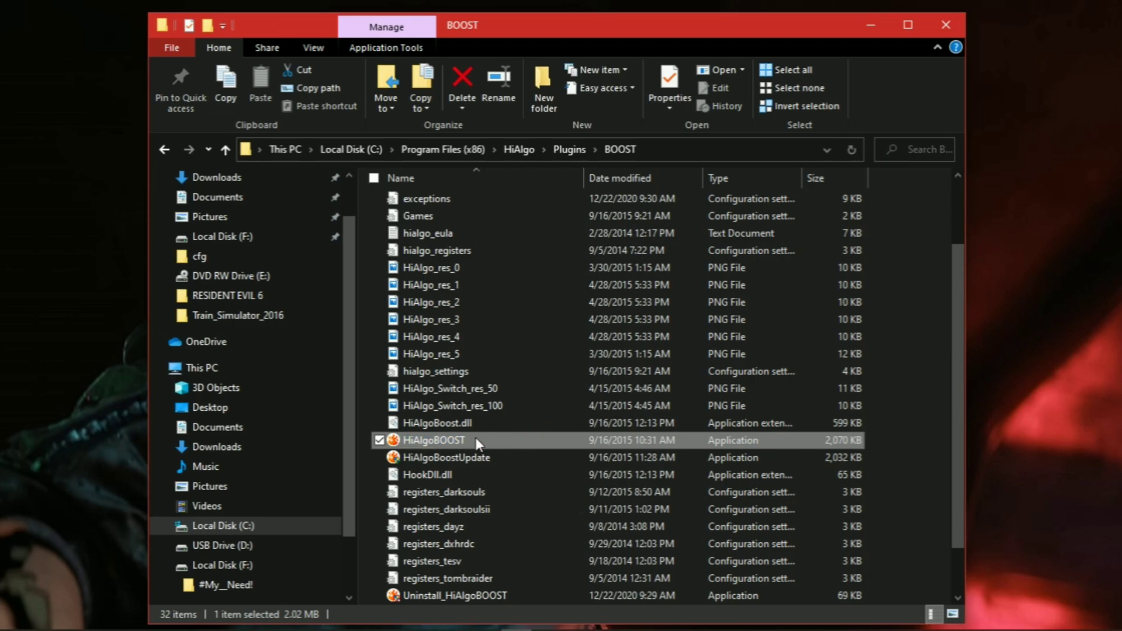
Launch HiAlgoBOOST.exe, answer No to the update prompt, and minimize its window
double_click(434, 440)
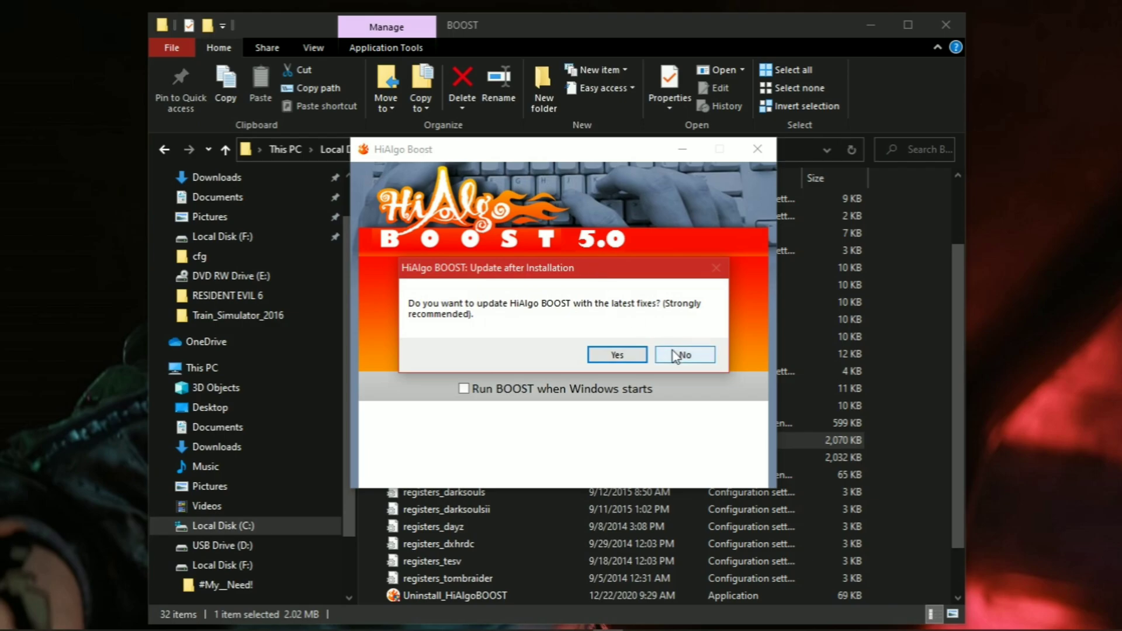
left_click(685, 354)
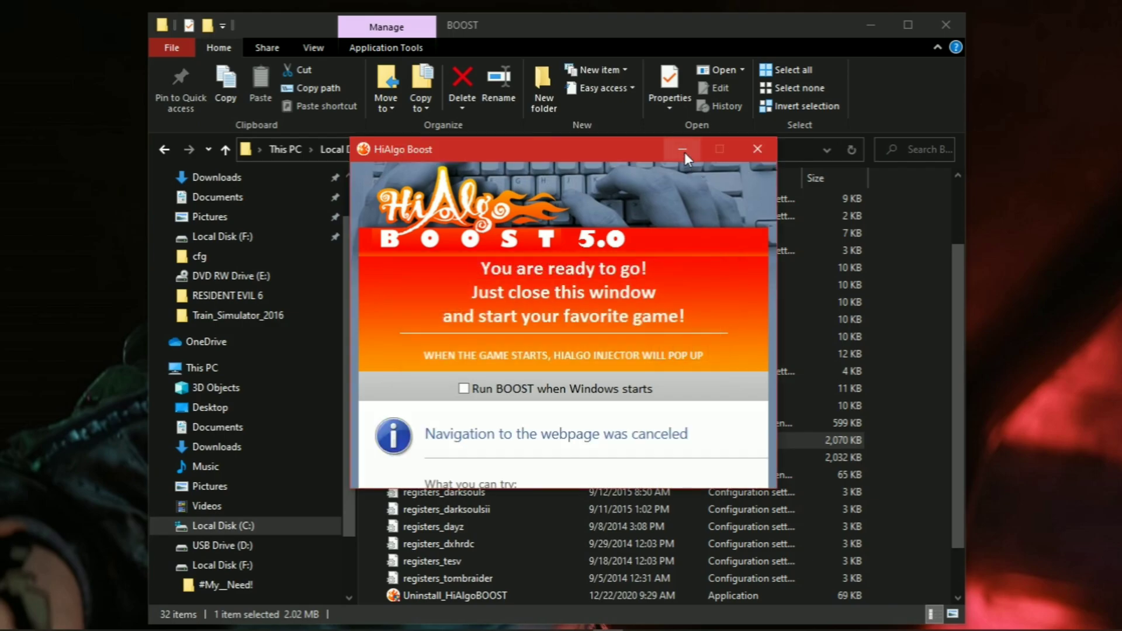
left_click(757, 149)
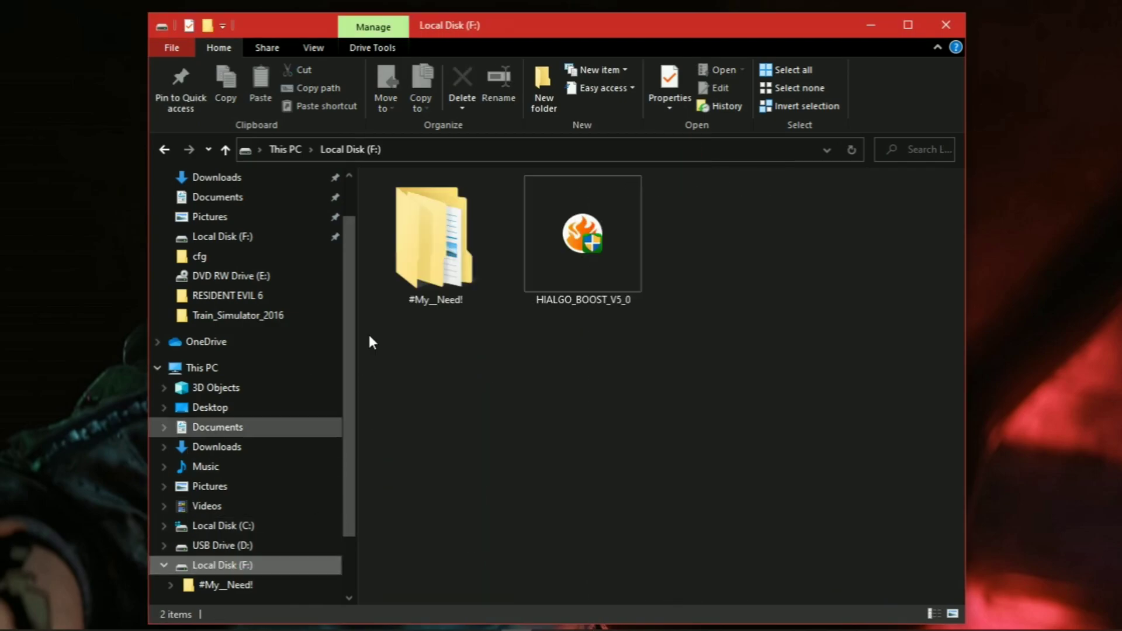
Launch load.exe from the csgo folder under F:\#My__Need!\Games
double_click(435, 240)
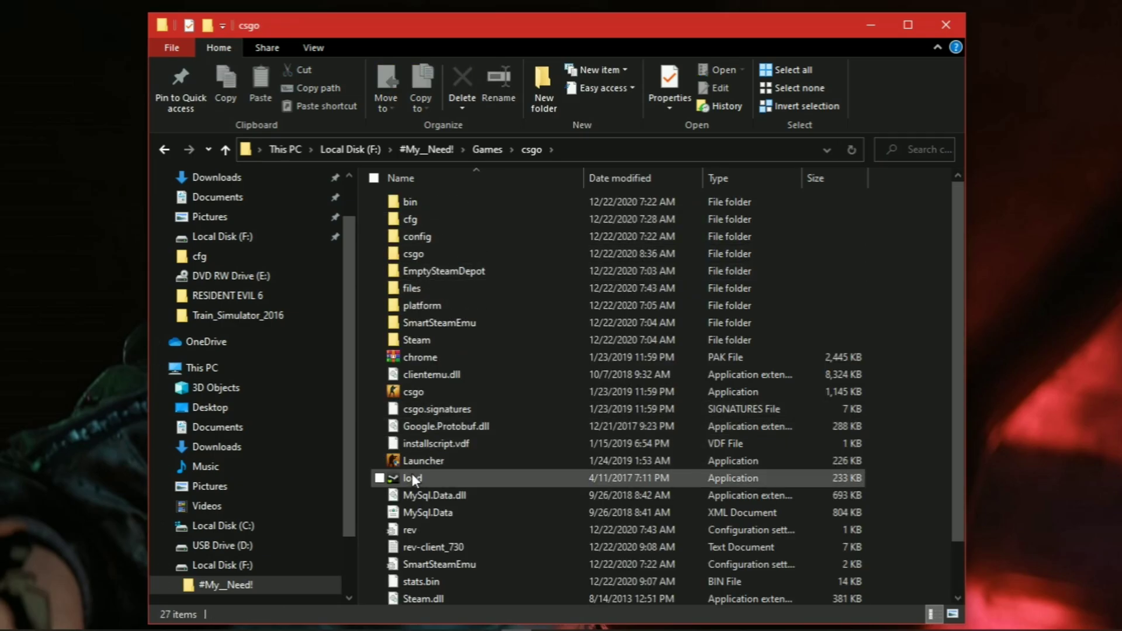
left_click(412, 478)
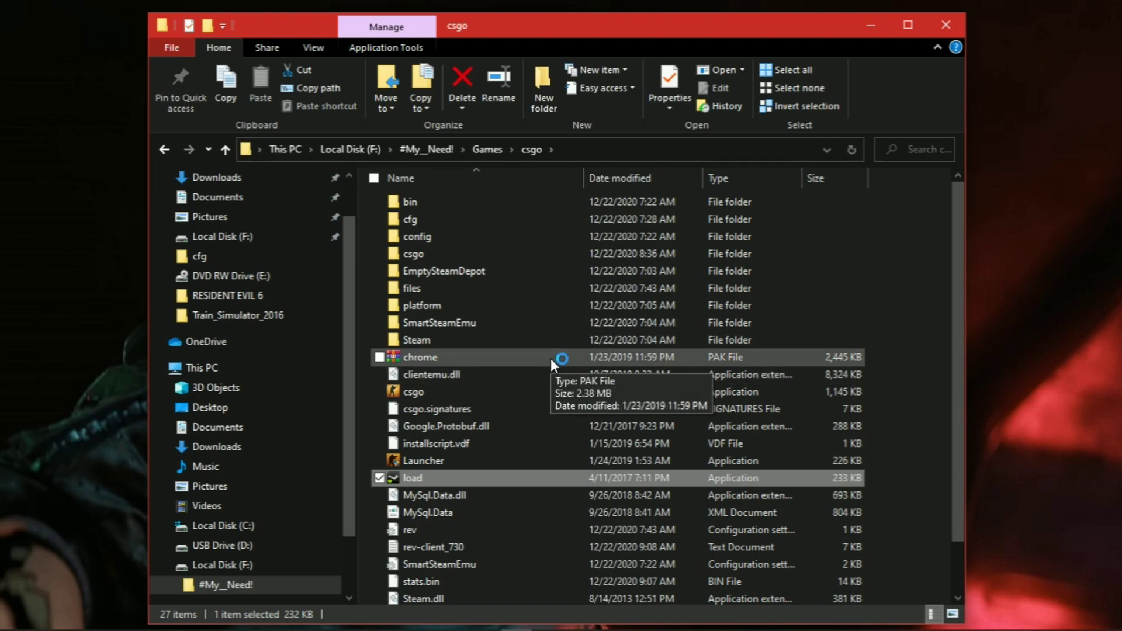
mouse_move(511, 495)
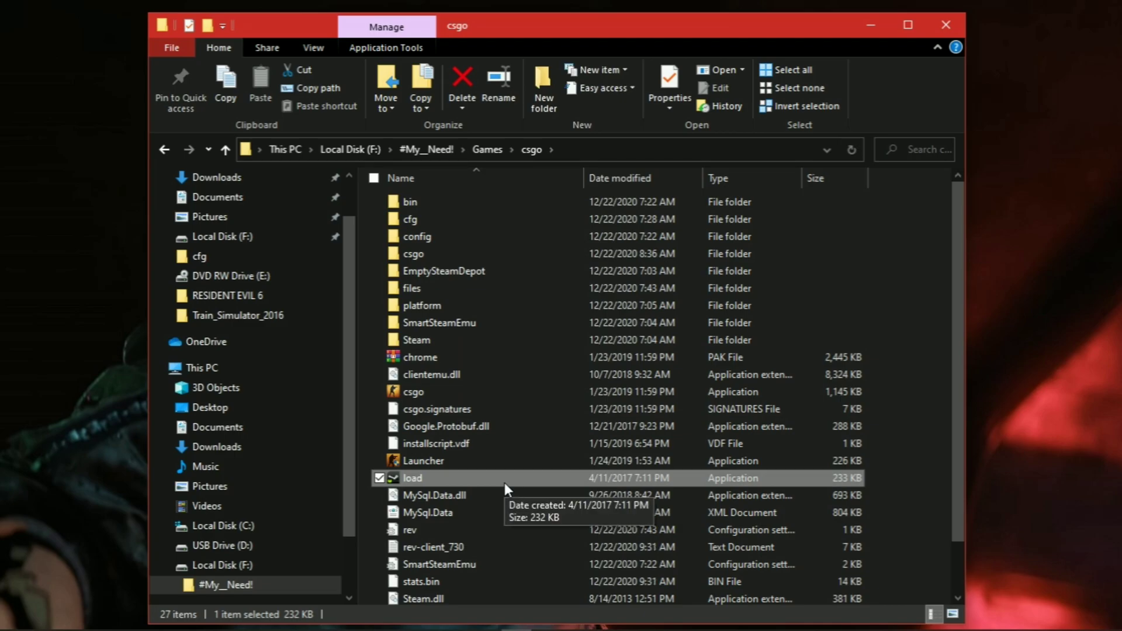
double_click(413, 478)
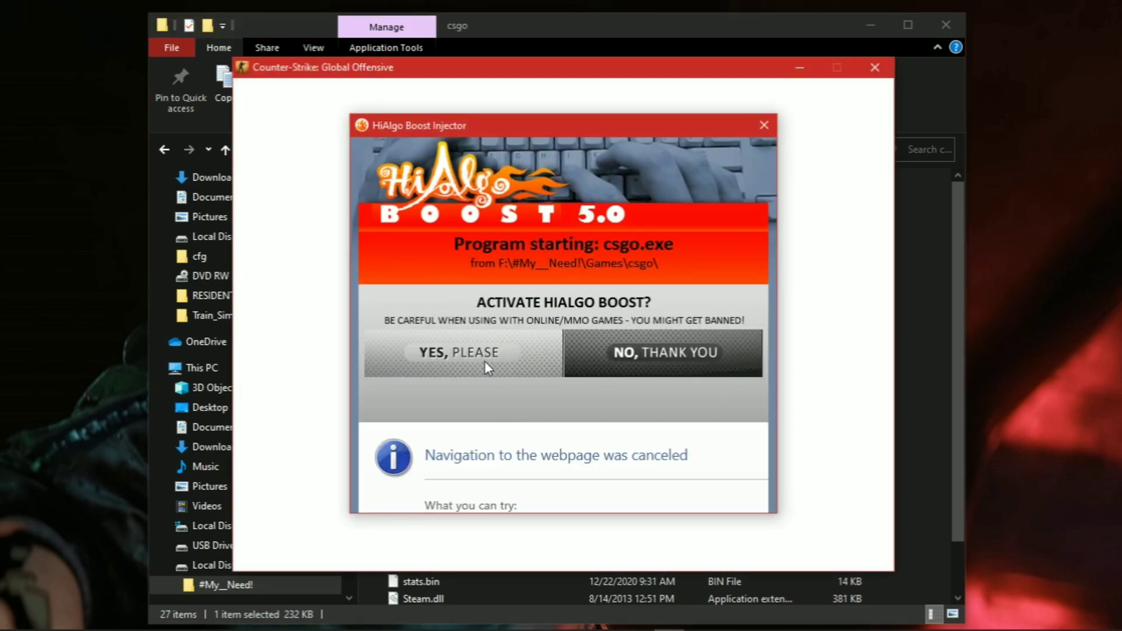
mouse_move(464, 361)
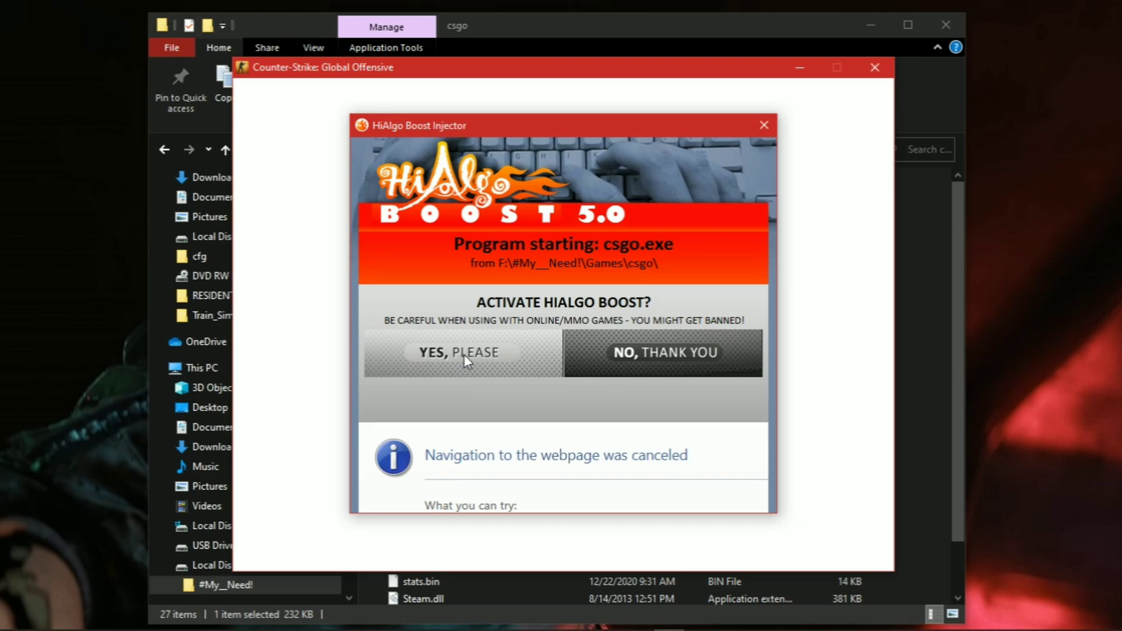
Answer "YES, PLEASE" in the injector popup to activate BOOST for csgo.exe
left_click(458, 353)
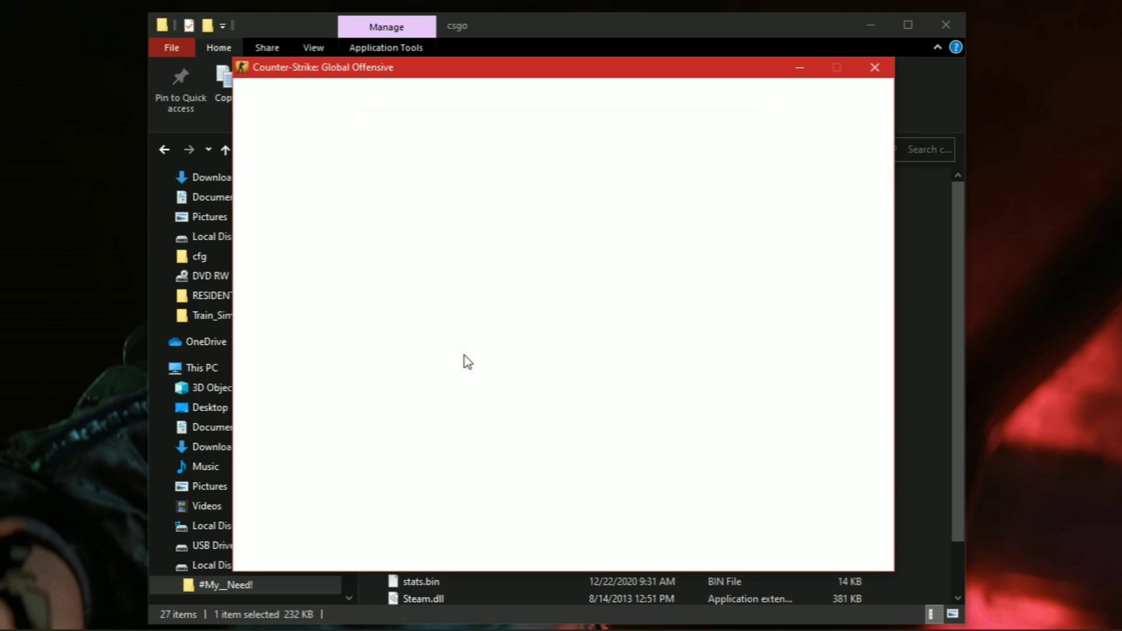